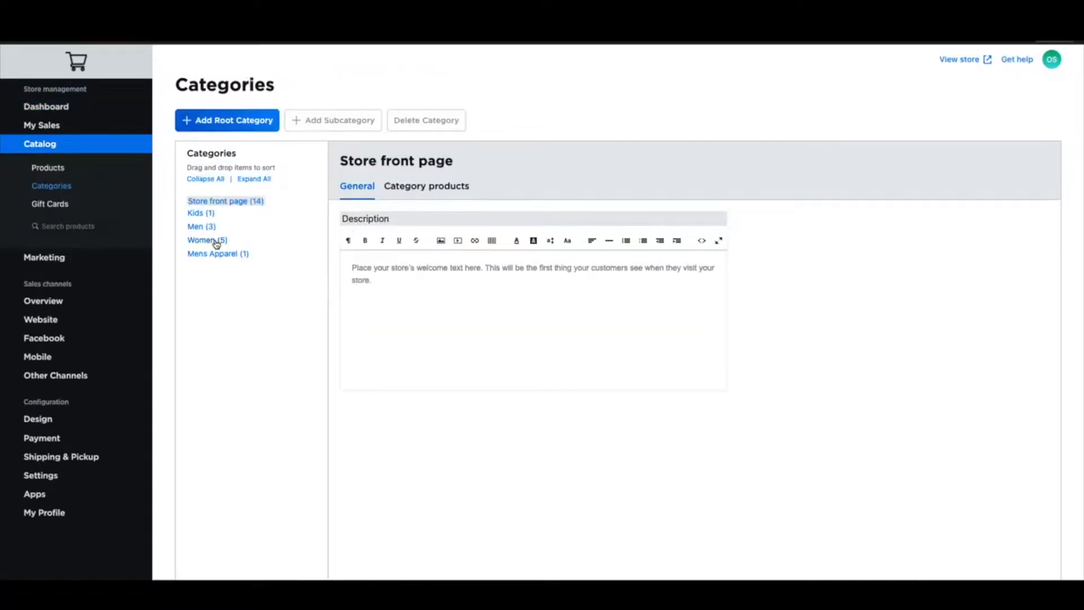
Step: Add a root category named 'Women's Apparel' and view its empty products list
{"action": "left_click", "coordinate": [227, 119]}
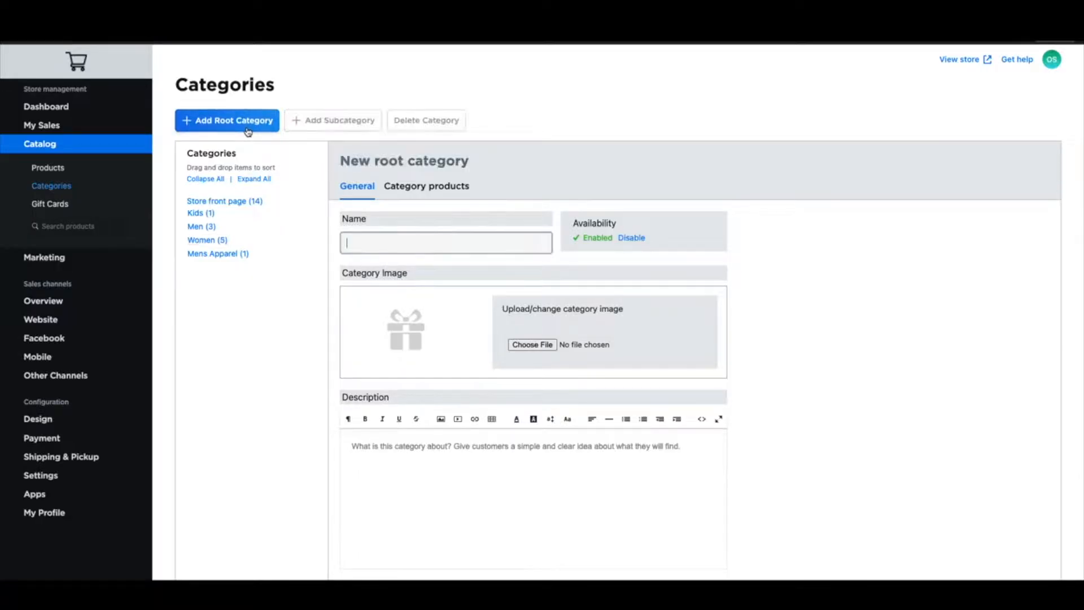
{"action": "type", "text": "Women's"}
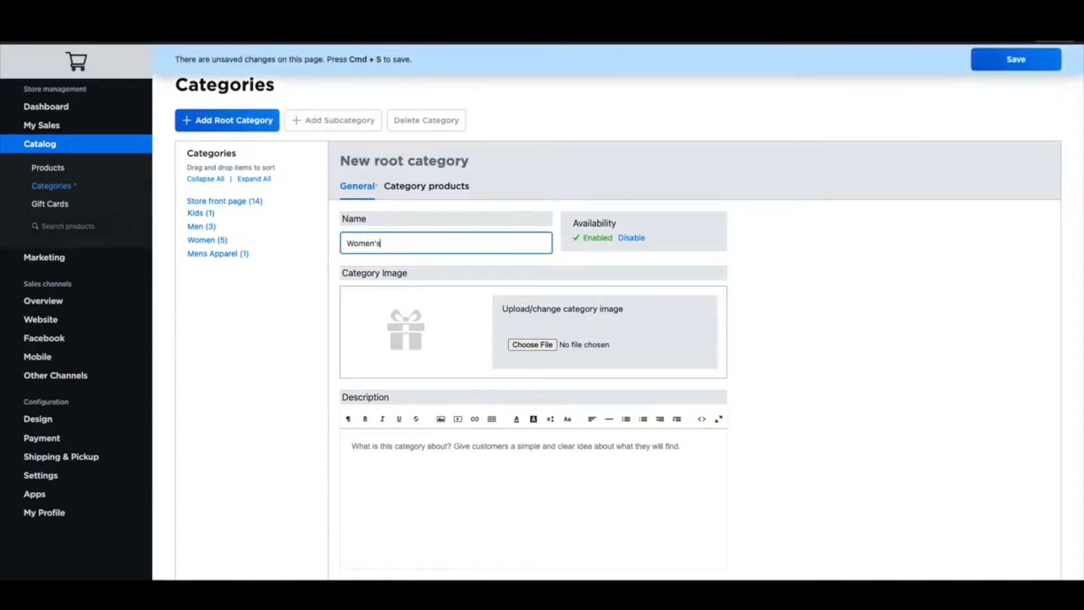
{"action": "type", "text": "Apparel"}
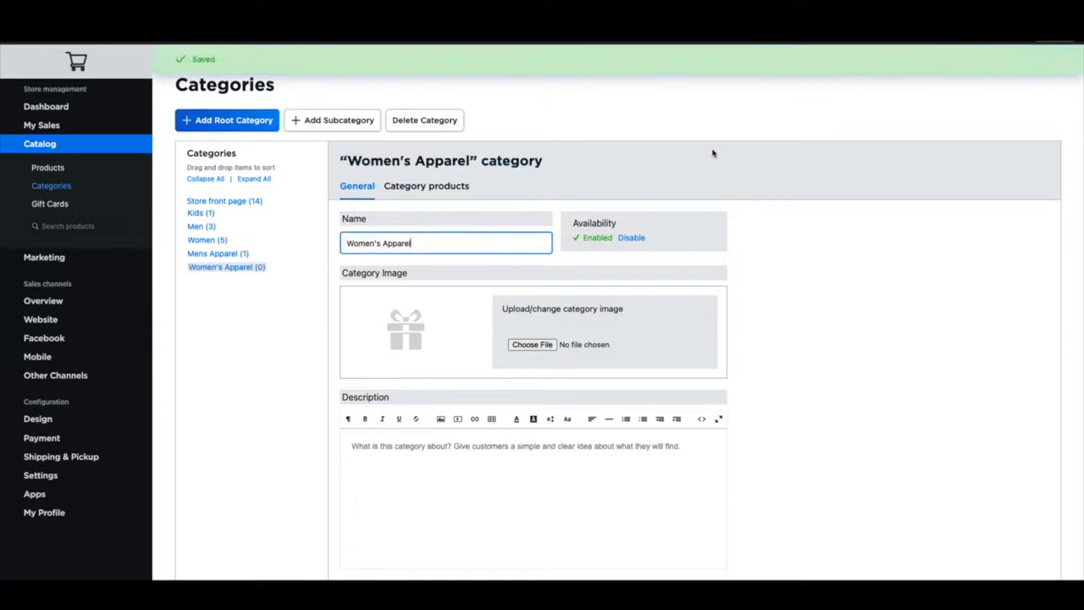
{"action": "left_click", "coordinate": [425, 185]}
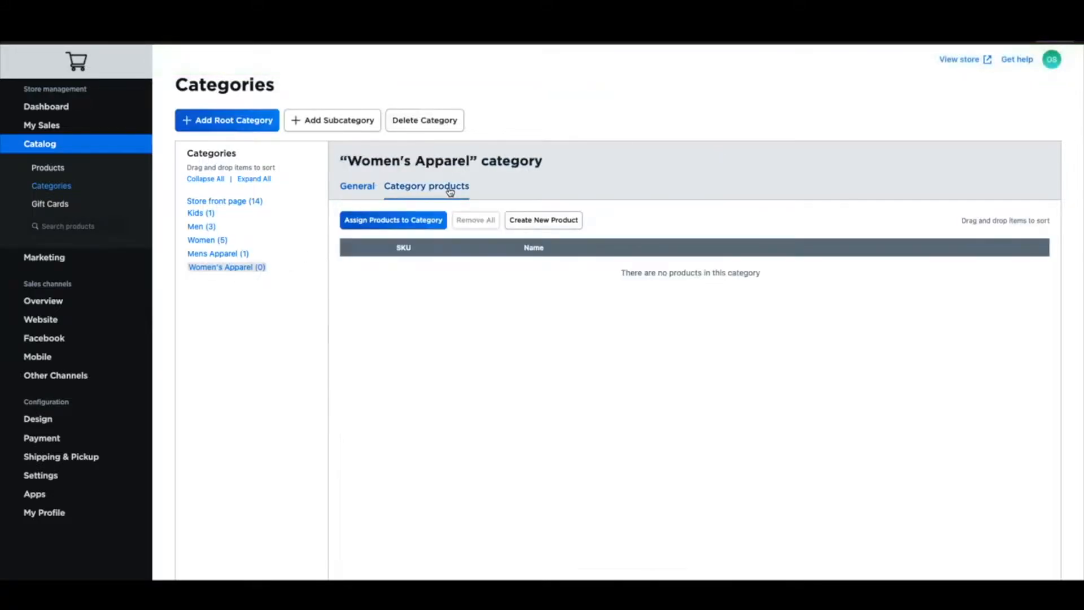
{"action": "left_click", "coordinate": [543, 219]}
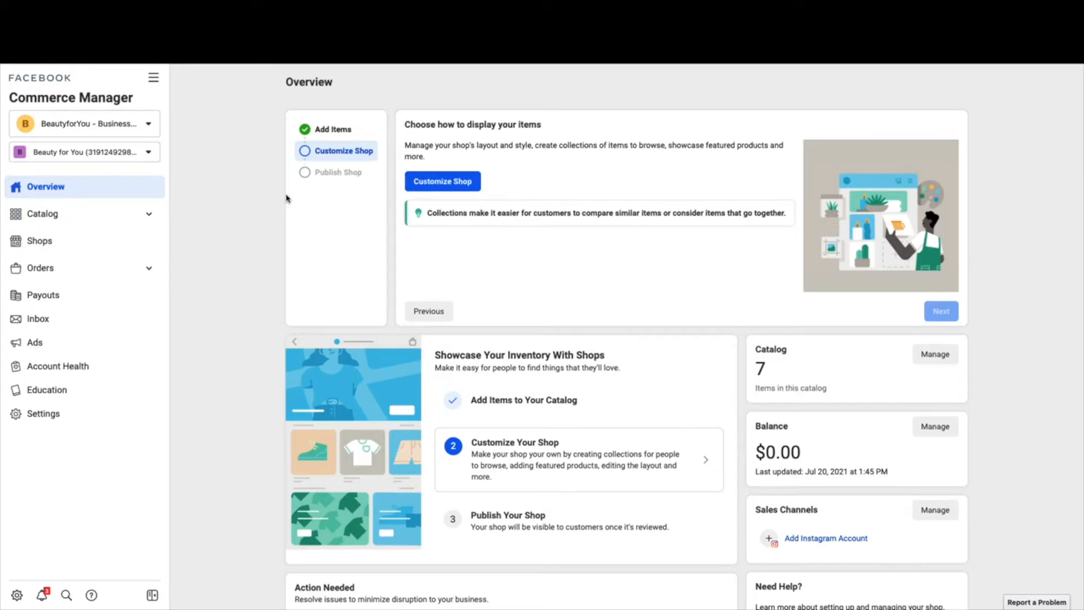
Step: Select Lip Balm, Shaving Set and Hair Box under Catalog Items and confirm deactivating them
{"action": "left_click", "coordinate": [42, 213]}
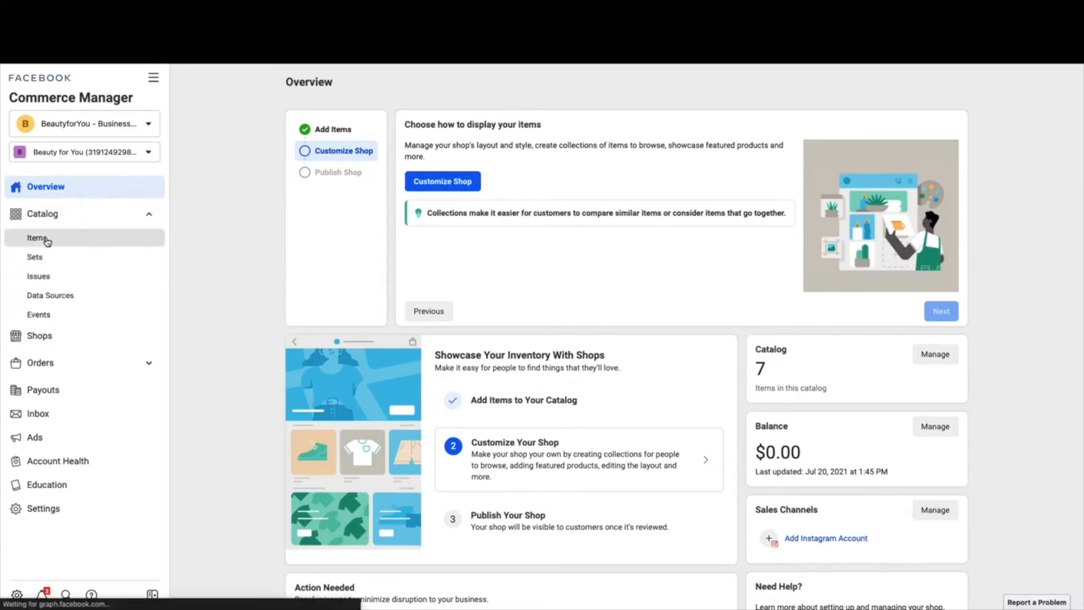
{"action": "left_click", "coordinate": [37, 237]}
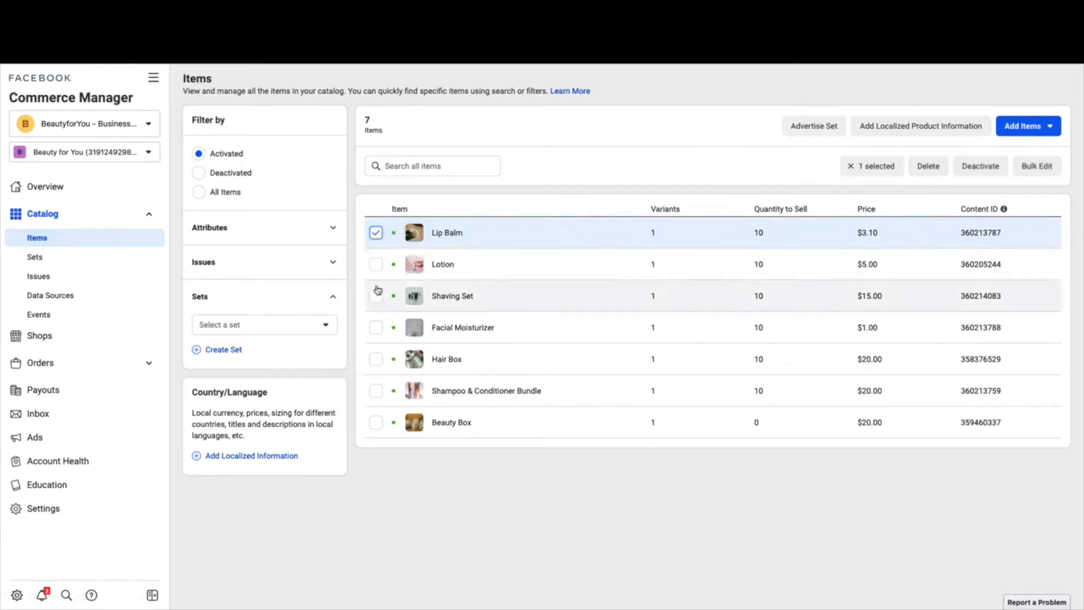
{"action": "left_click", "coordinate": [376, 359]}
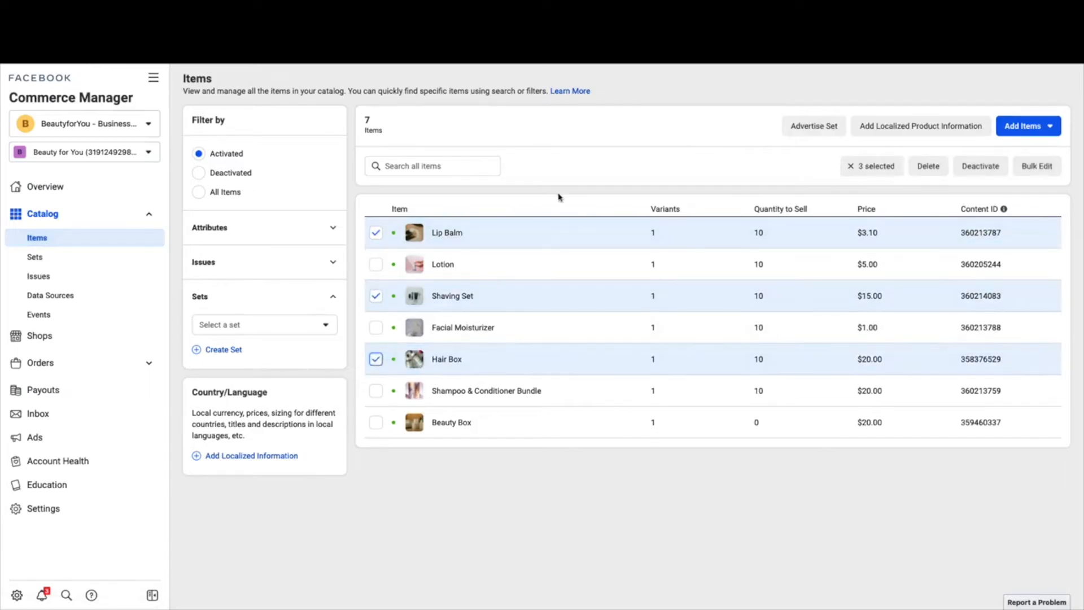
{"action": "left_click", "coordinate": [979, 166]}
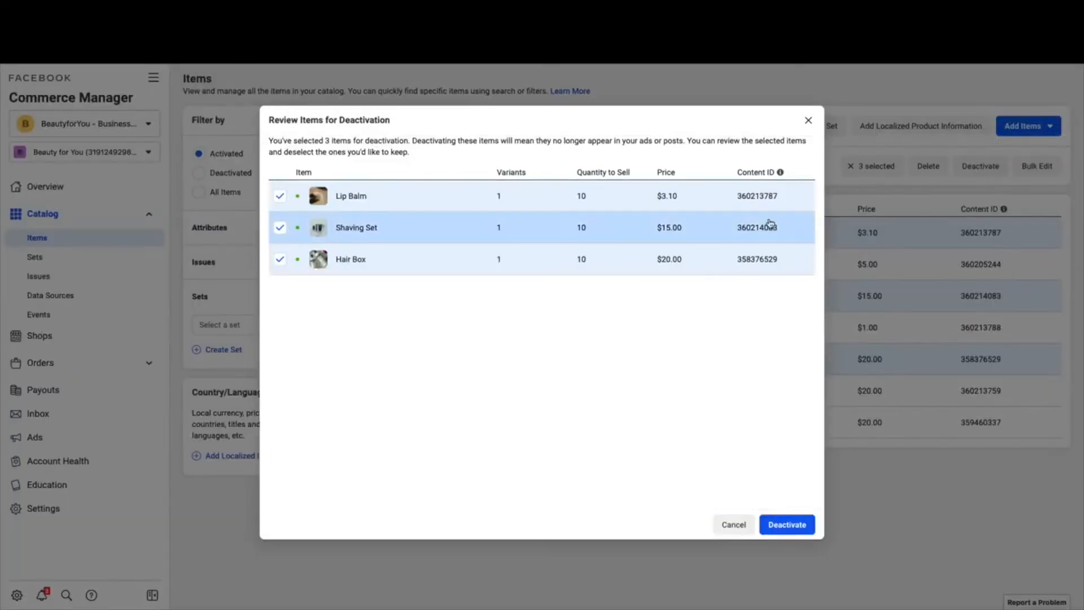
{"action": "left_click", "coordinate": [786, 524]}
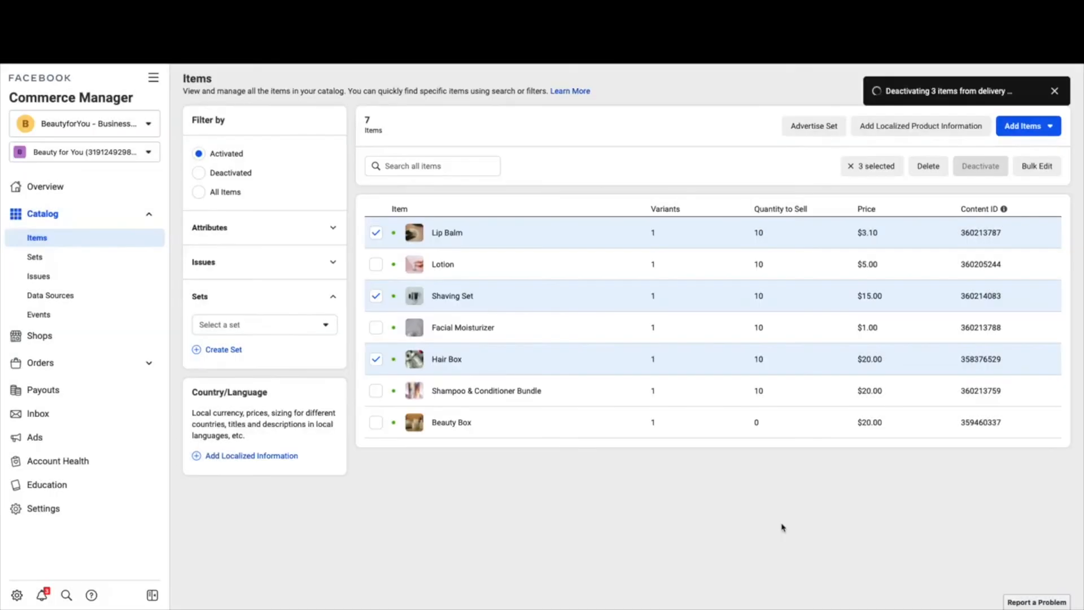